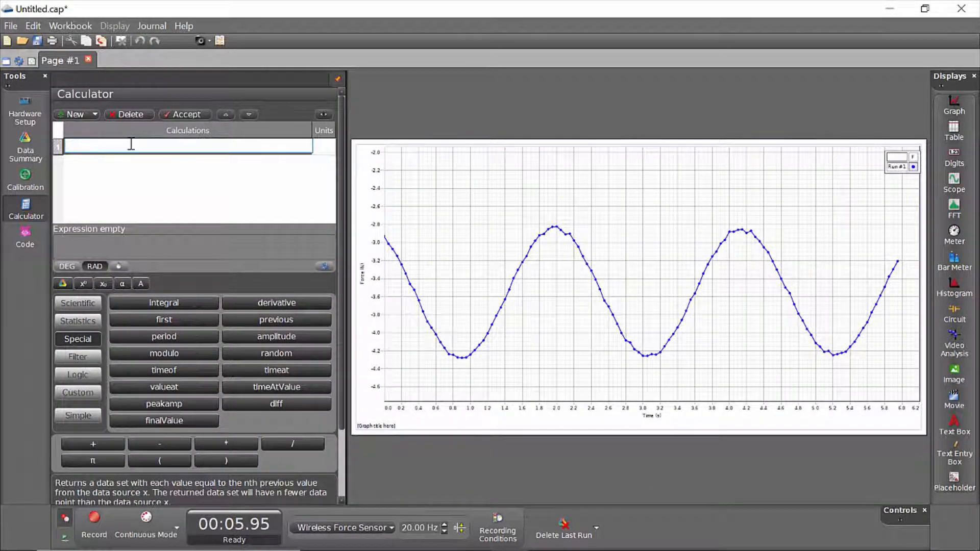
Step: Write the calculation Fnoisy = Force + random() using the force sensor's Force measurement
{"action": "type", "text": "Fnoisy ="}
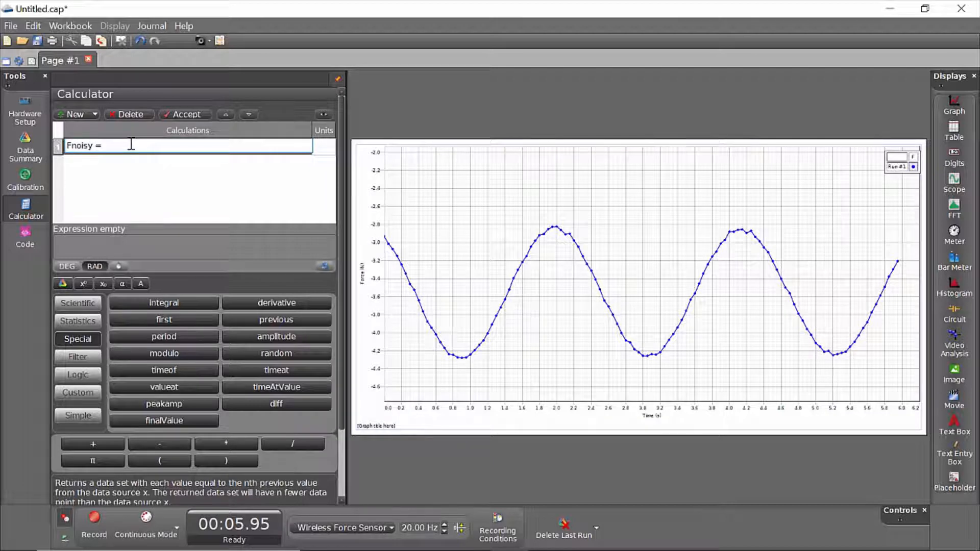
{"action": "left_click", "coordinate": [61, 284]}
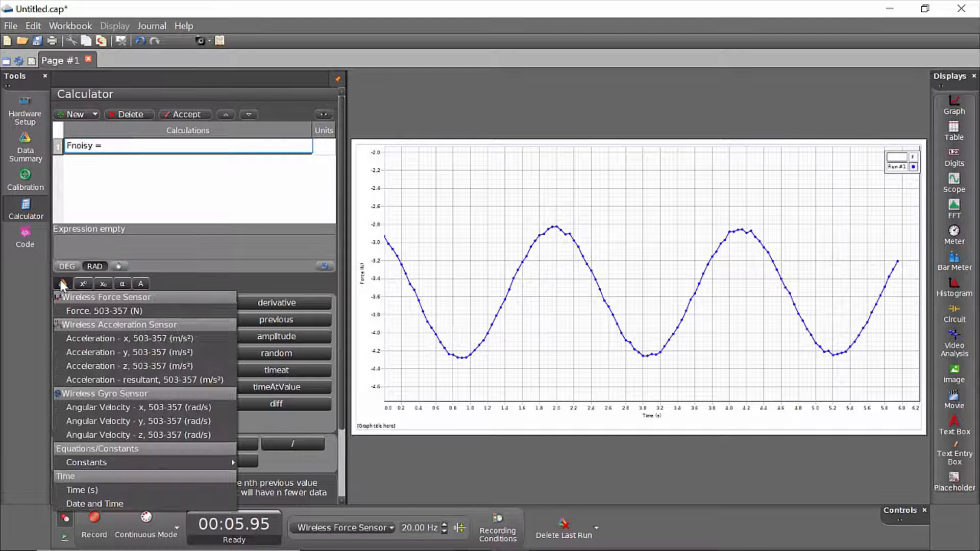
{"action": "left_click", "coordinate": [63, 283]}
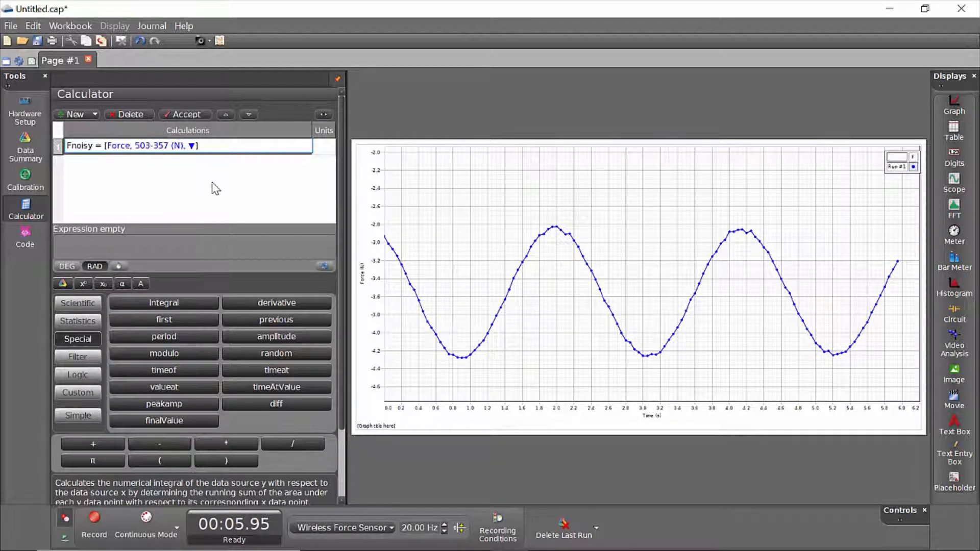
{"action": "type", "text": "+"}
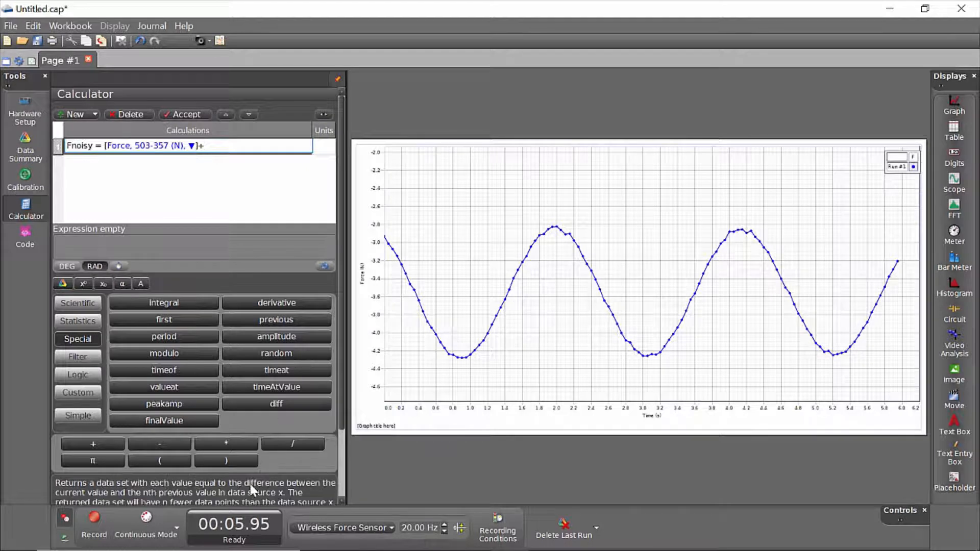
{"action": "mouse_move", "coordinate": [276, 353]}
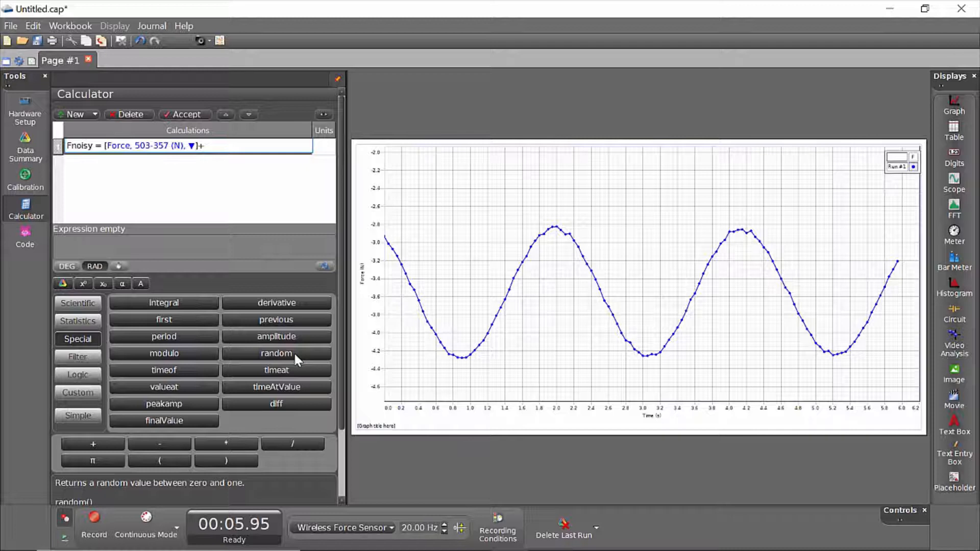
{"action": "left_click", "coordinate": [276, 353]}
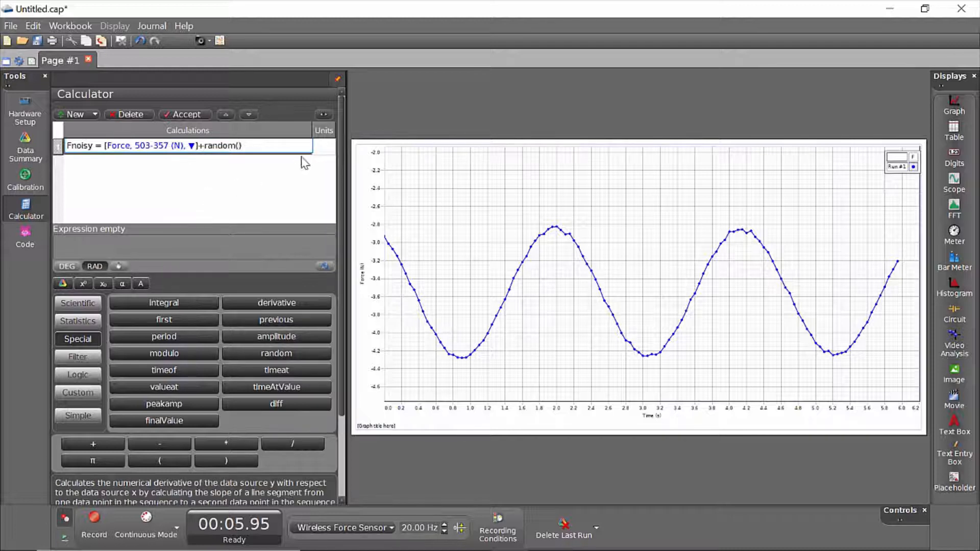
Step: Accept Fnoisy and plot Fnoisy (N) as a similar measurement alongside Force
{"action": "left_click", "coordinate": [188, 114]}
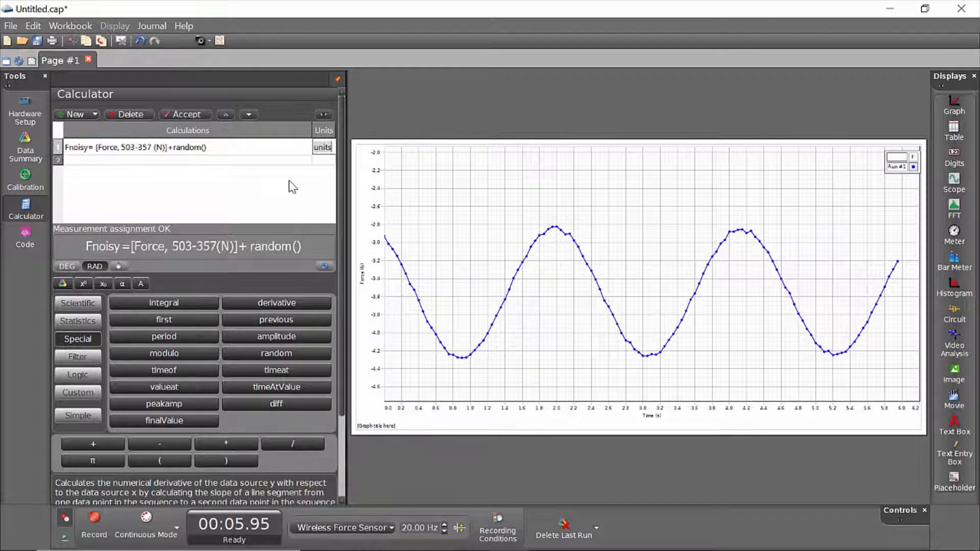
{"action": "left_click", "coordinate": [323, 147]}
{"action": "type", "text": "N"}
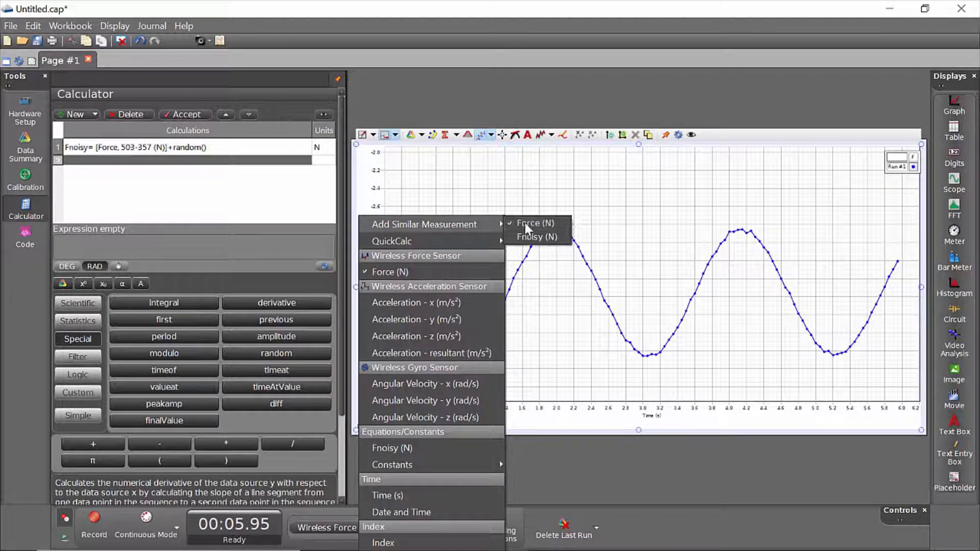
{"action": "left_click", "coordinate": [537, 237]}
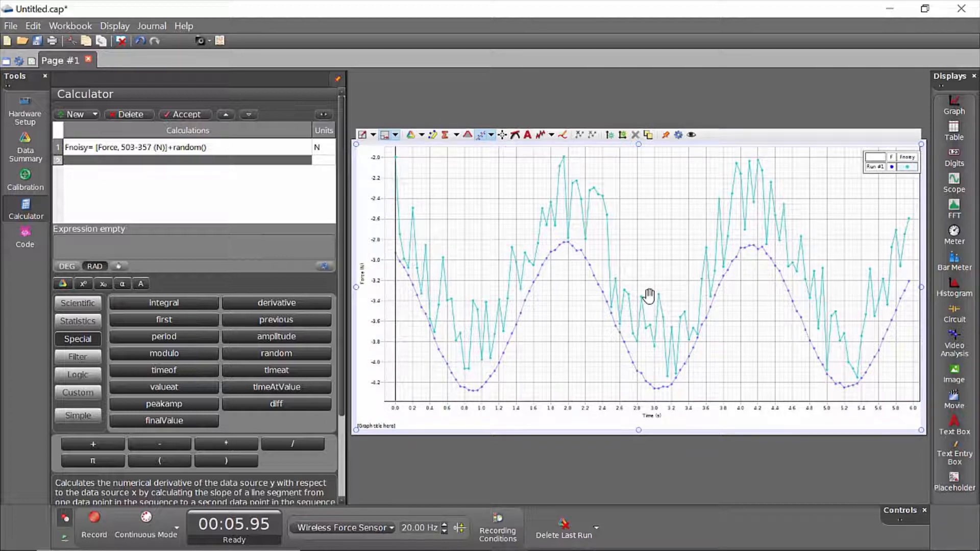
{"action": "mouse_move", "coordinate": [646, 294]}
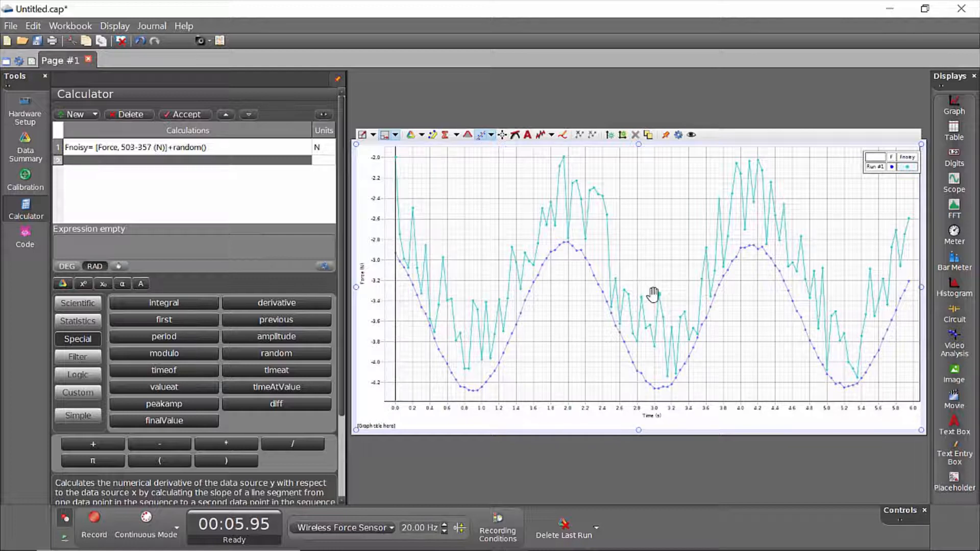
{"action": "mouse_move", "coordinate": [598, 354]}
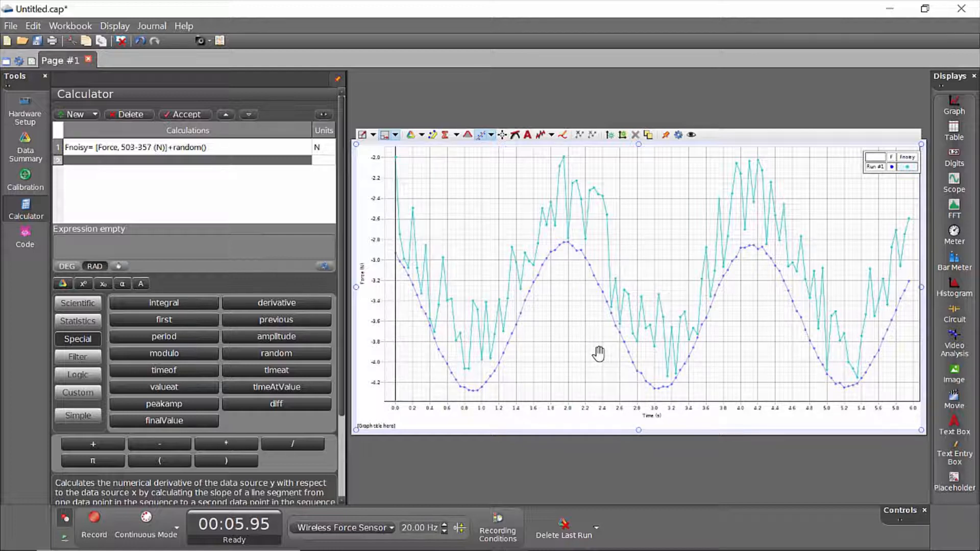
{"action": "mouse_move", "coordinate": [598, 348]}
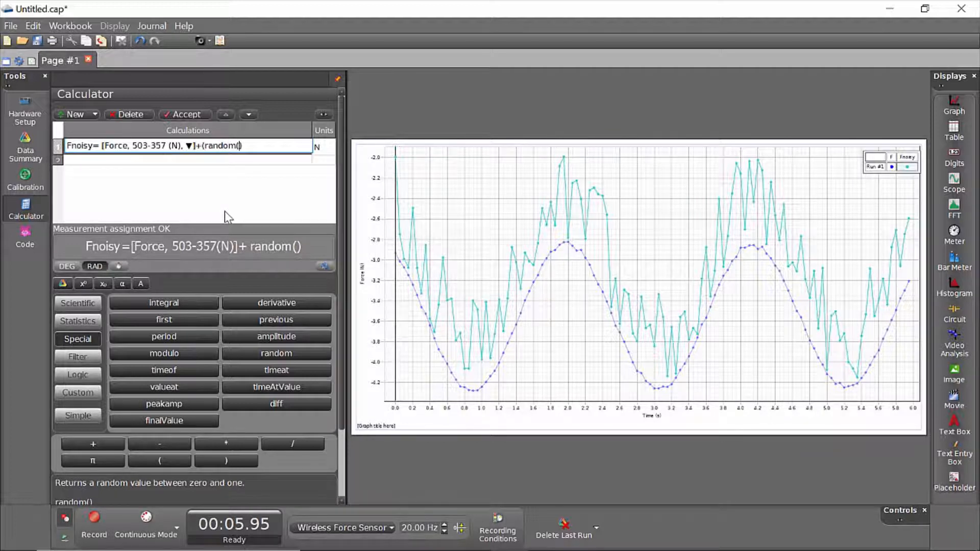
Step: Rewrite the noise term as (random()-0.5)/0.5 multiplied by noisefactor
{"action": "type", "text": "-0"}
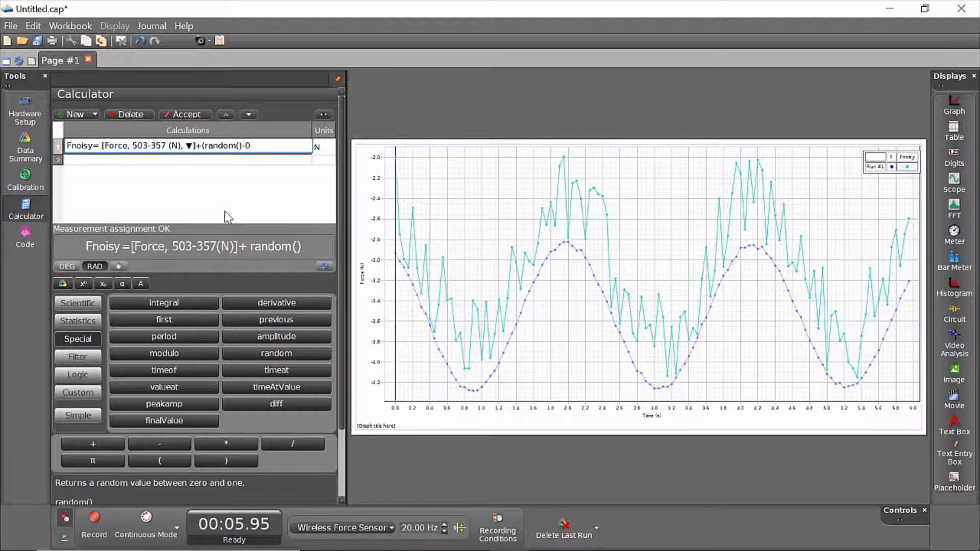
{"action": "type", "text": ".5)/"}
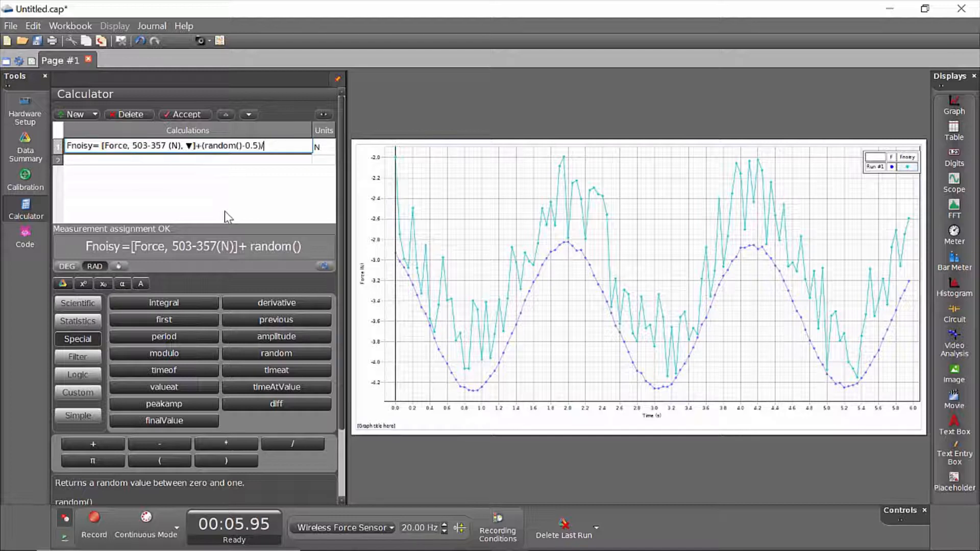
{"action": "type", "text": "0.5"}
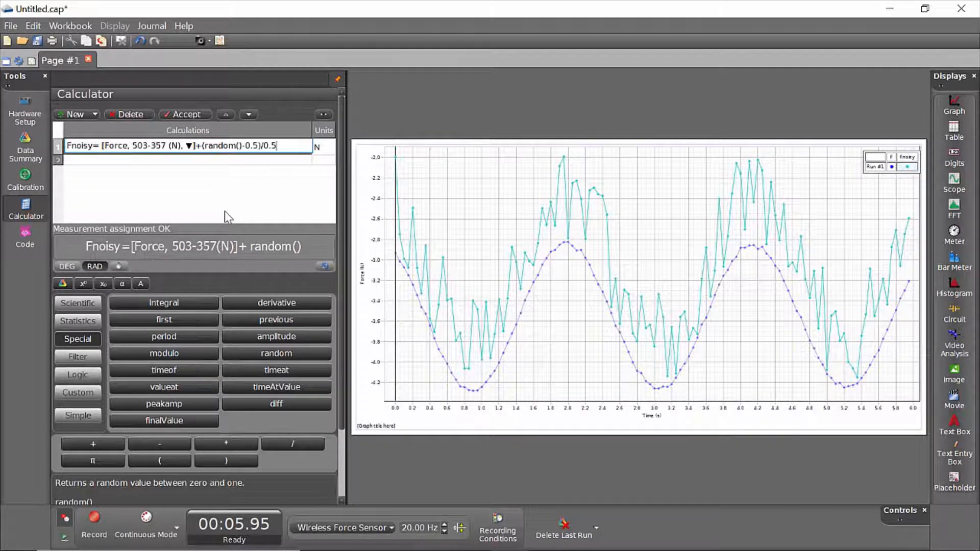
{"action": "type", "text": "*n"}
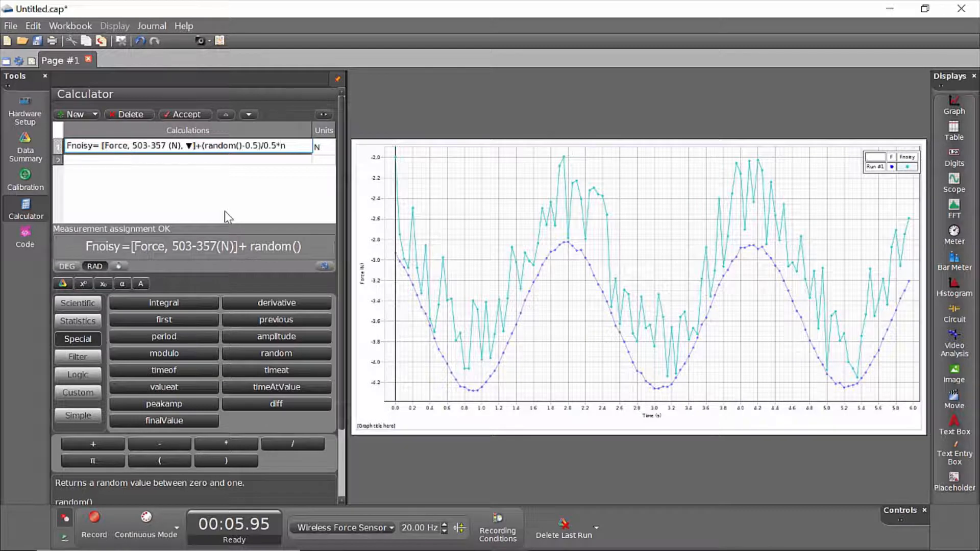
{"action": "type", "text": "oisefactor"}
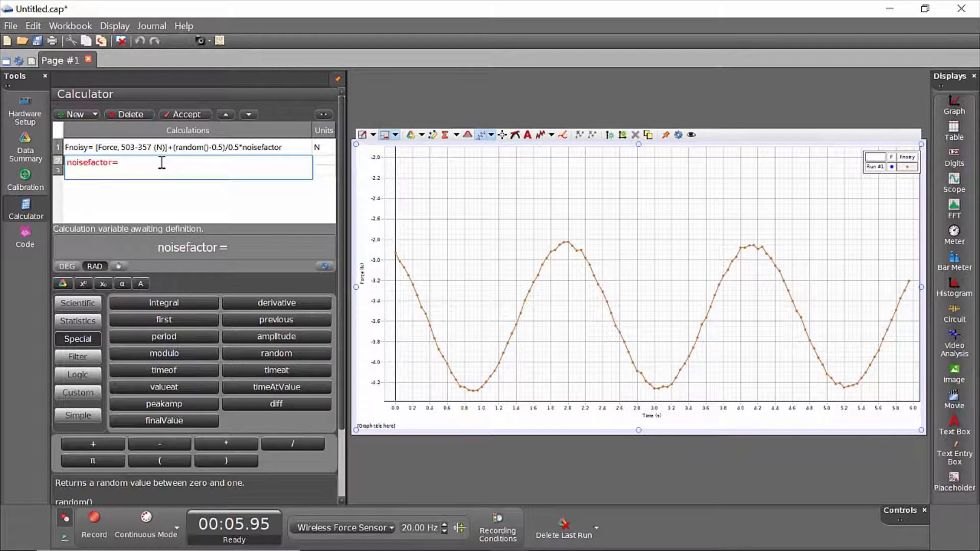
Step: Set noisefactor to 0.5 in the new calculator row
{"action": "type", "text": "0"}
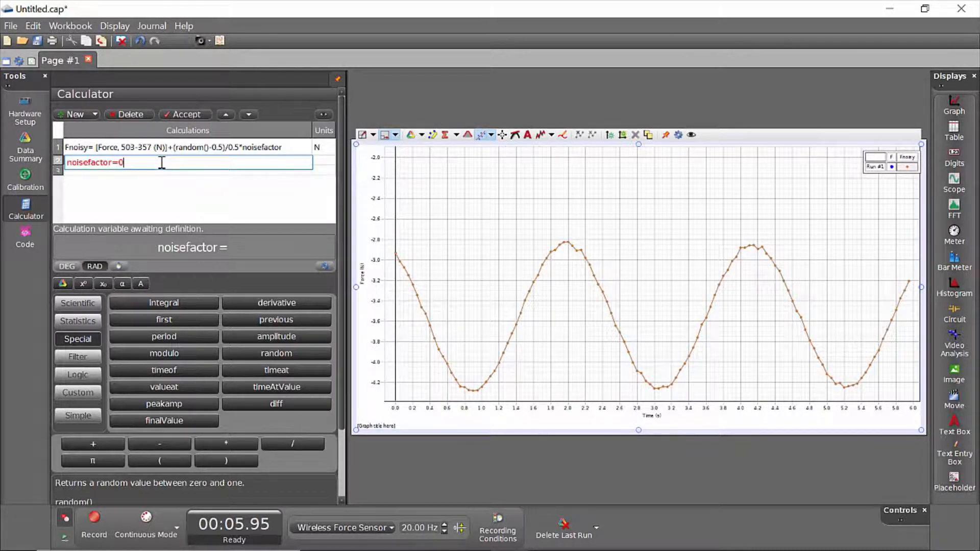
{"action": "type", "text": ".5"}
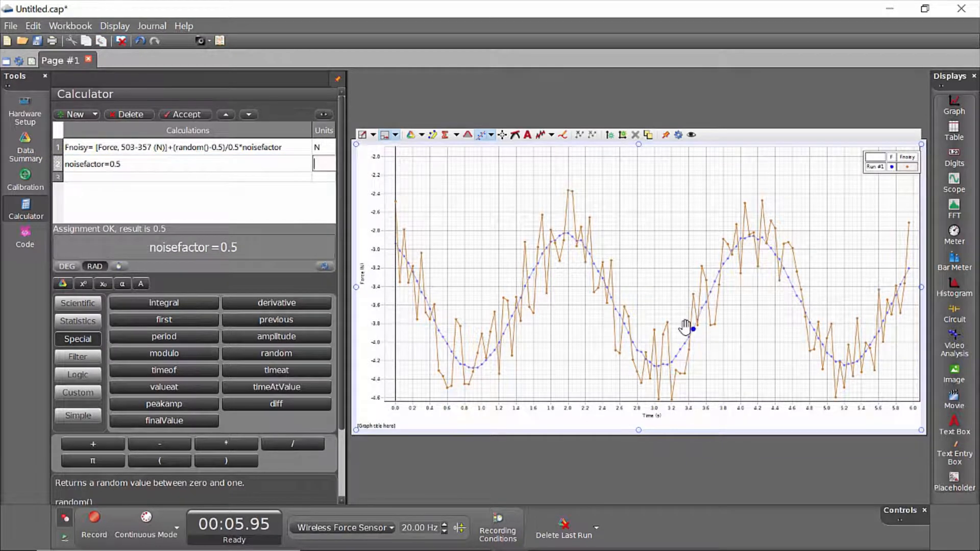
{"action": "left_click", "coordinate": [153, 164]}
{"action": "type", "text": "1"}
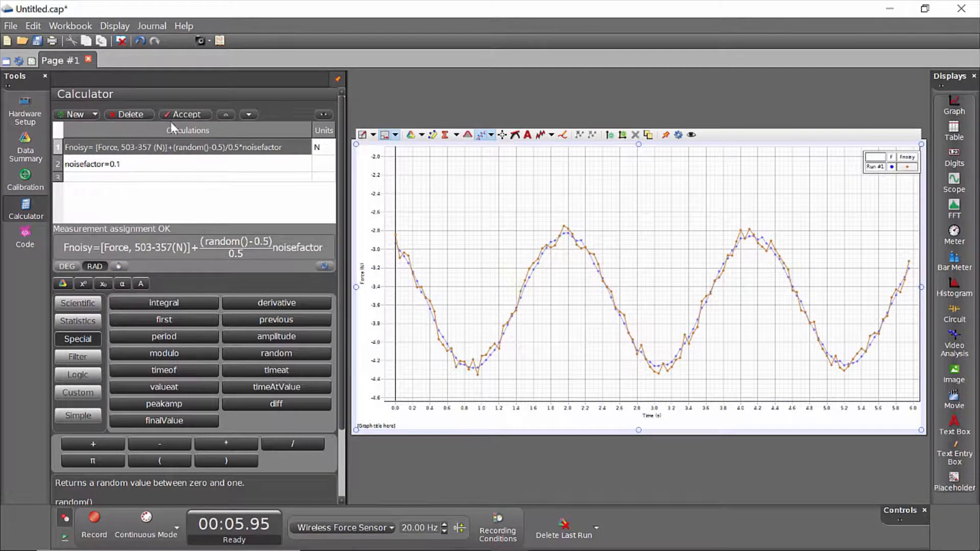
Step: Accept Fnoisy again to regenerate its random jitter at noisefactor 0.1
{"action": "left_click", "coordinate": [184, 114]}
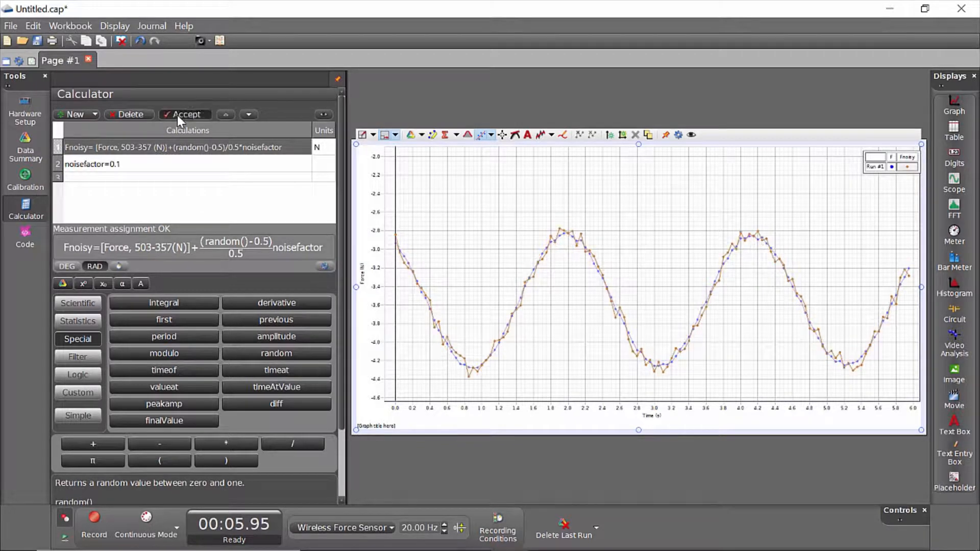
{"action": "left_click", "coordinate": [183, 114]}
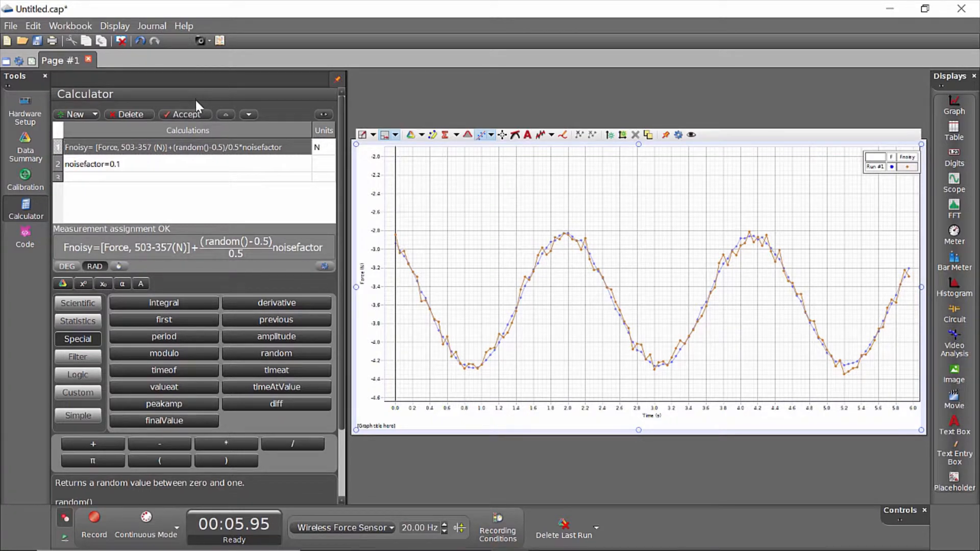
{"action": "mouse_move", "coordinate": [348, 304]}
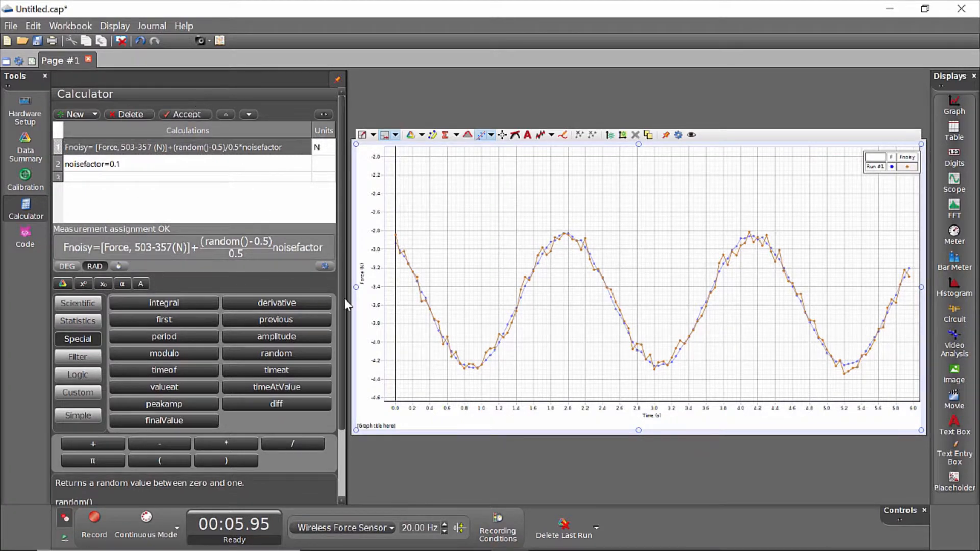